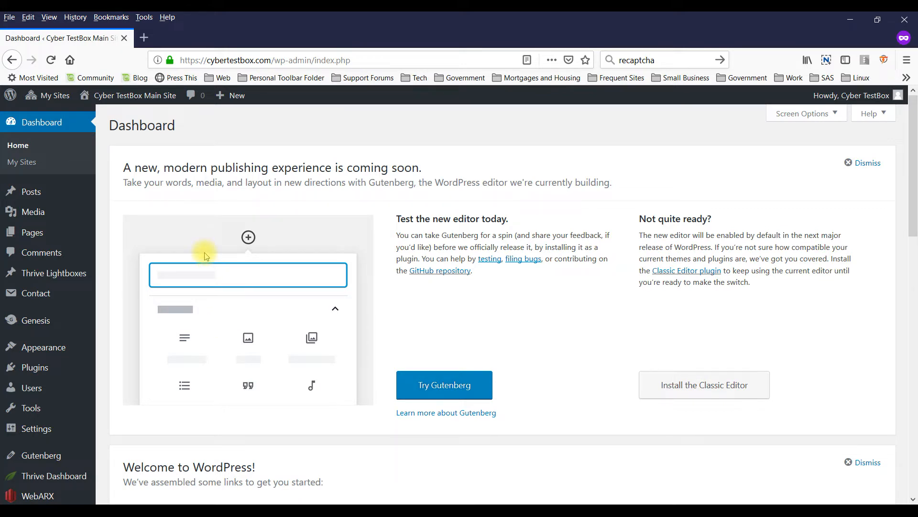
pyautogui.moveTo(199, 252)
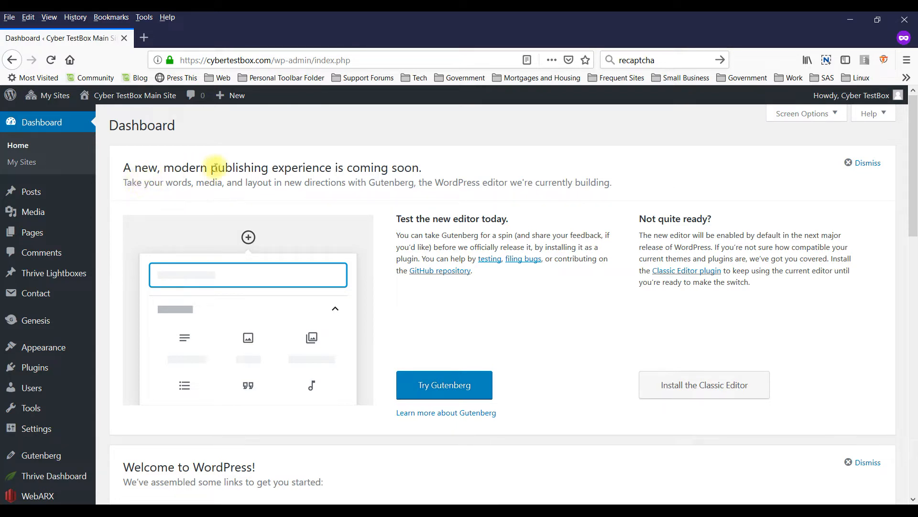
pyautogui.moveTo(120, 325)
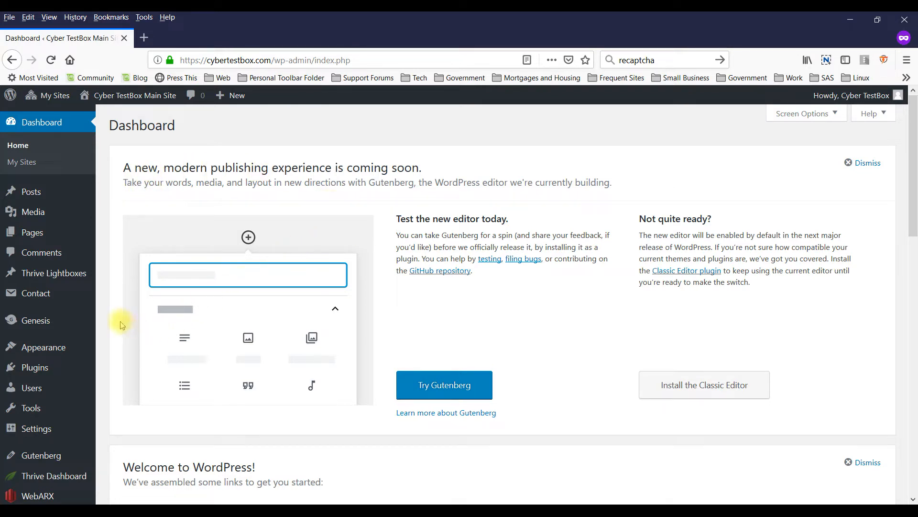
pyautogui.moveTo(35, 292)
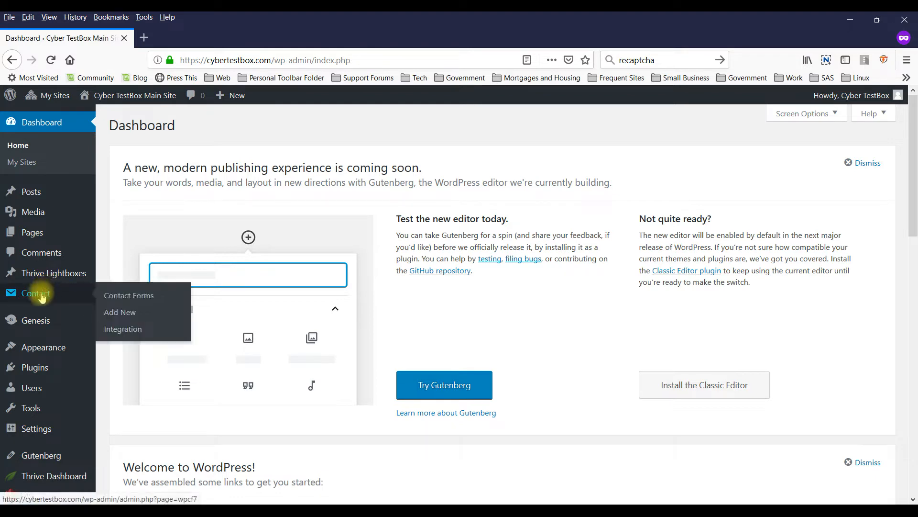
# - Go to Contact Form 7's Contact Forms list, which shows Contact form 1
pyautogui.click(128, 295)
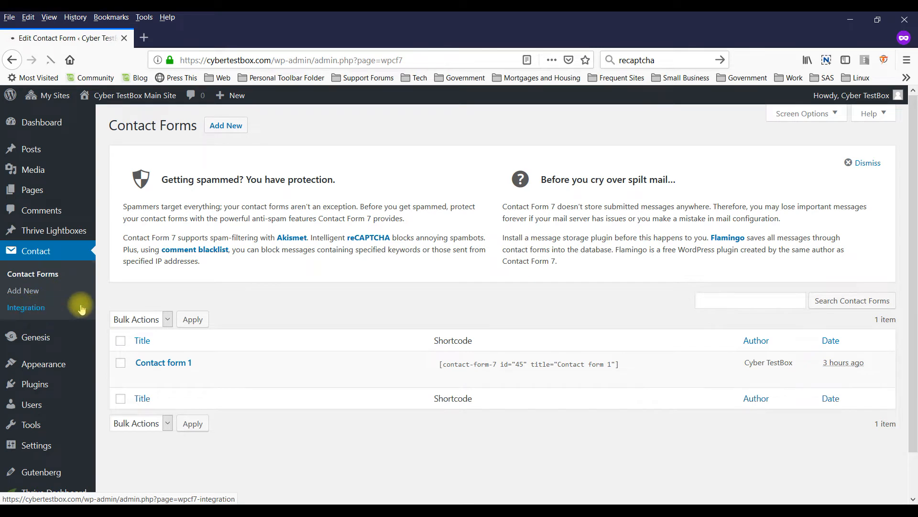
# - Bring up the reCAPTCHA Configure Keys form under Integration and focus the Secret Key field
pyautogui.click(26, 308)
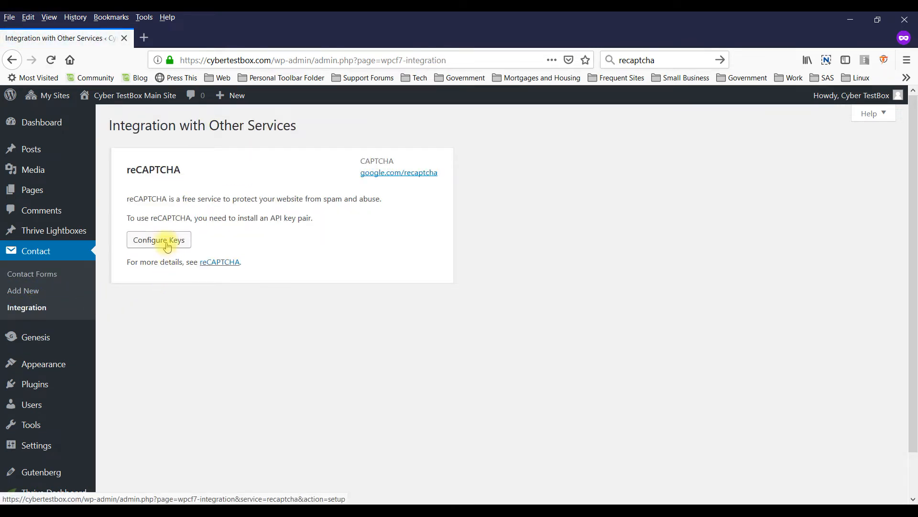
pyautogui.click(158, 239)
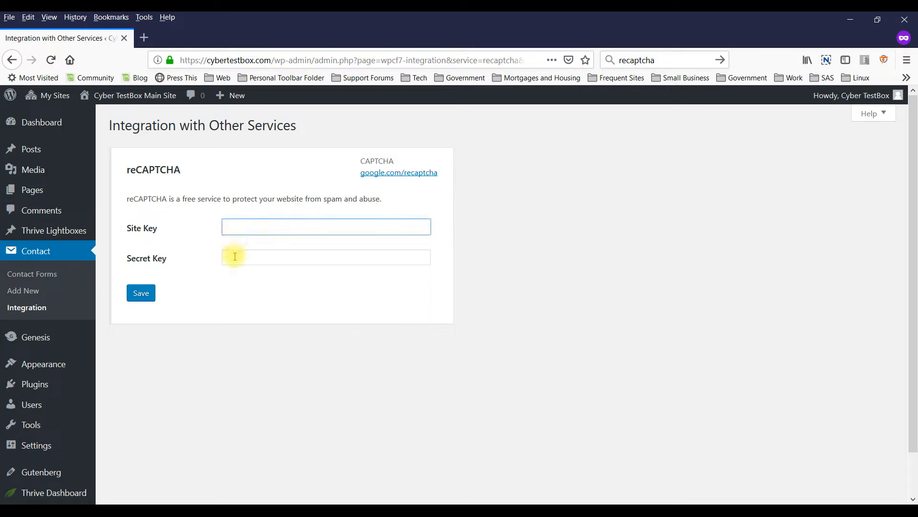
pyautogui.click(326, 256)
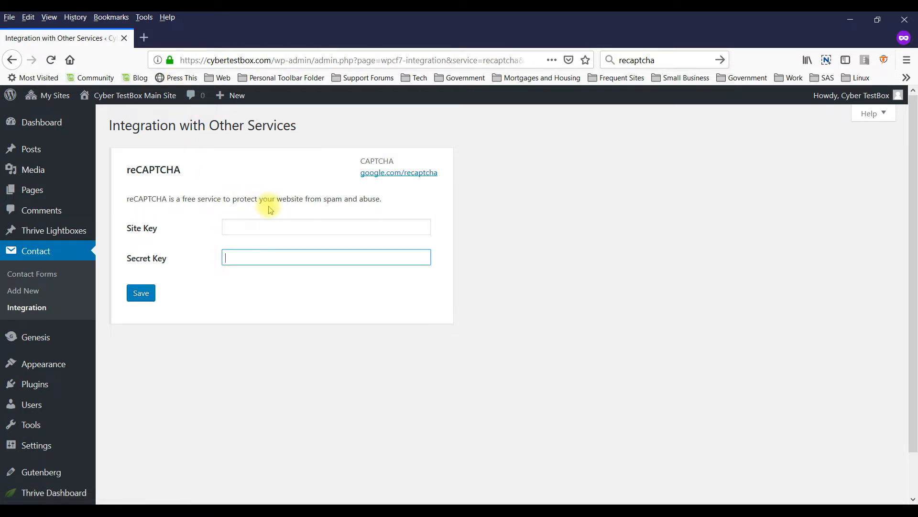
pyautogui.moveTo(265, 191)
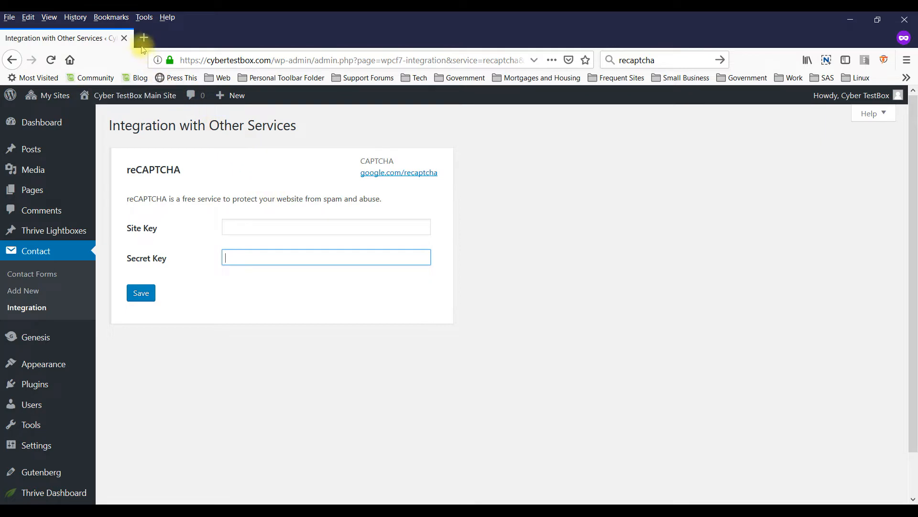
pyautogui.moveTo(143, 38)
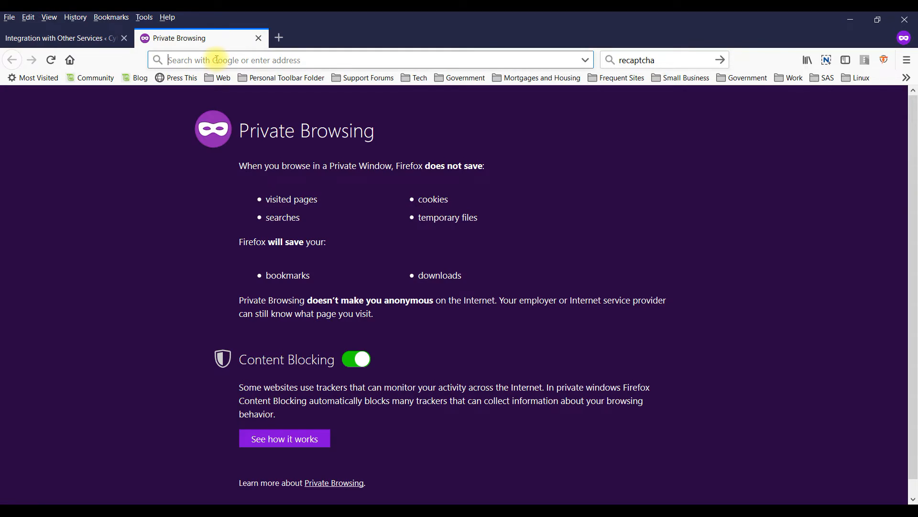
# - Search Google for 'recaptcha' and go to the official reCAPTCHA site
pyautogui.write('recaptcha')
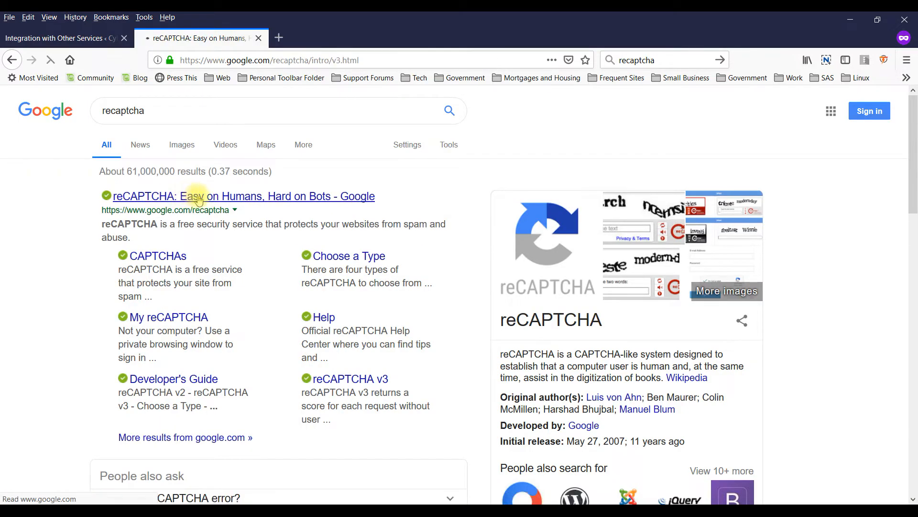
pyautogui.click(243, 196)
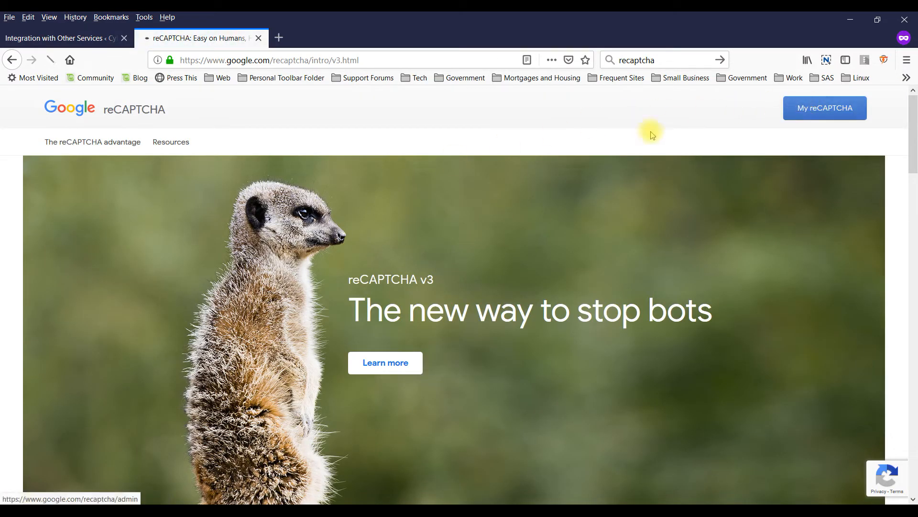
# - Fill the reCAPTCHA admin form with v2 Checkbox, domain cybertestbox.com, and the terms accepted
pyautogui.click(824, 107)
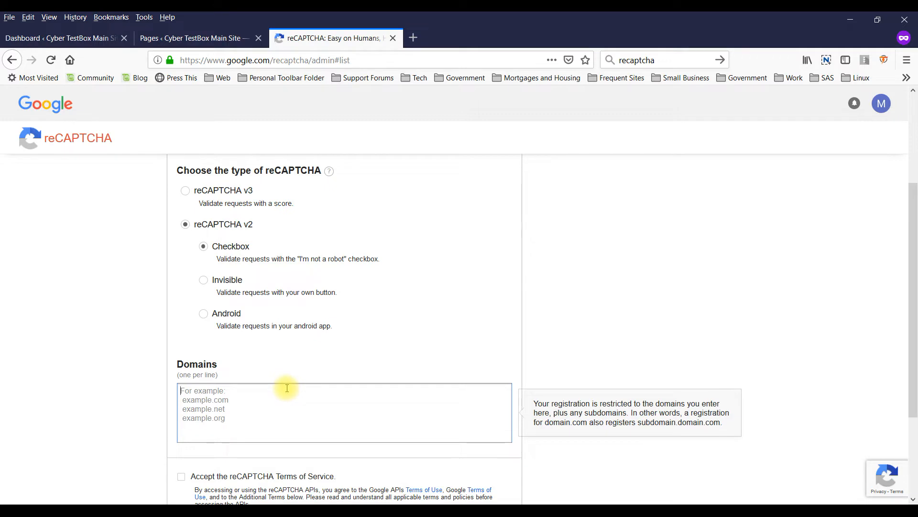
pyautogui.write('cy')
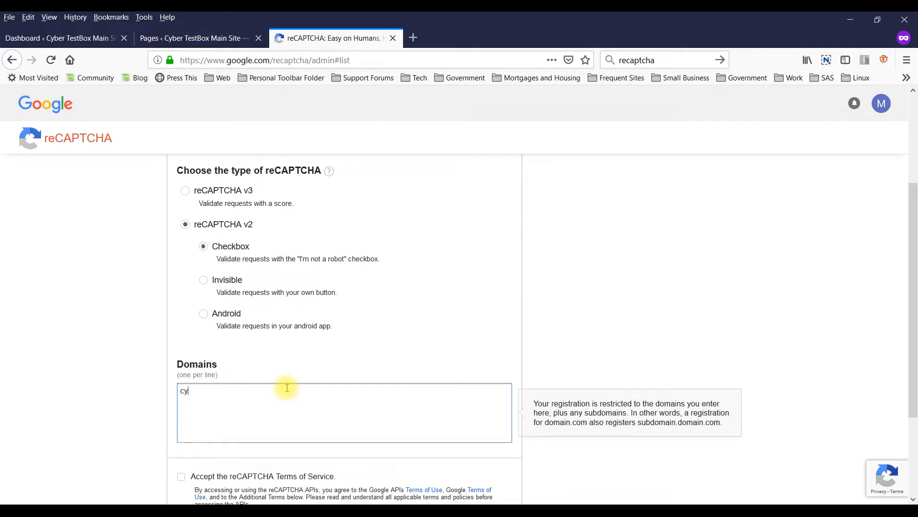
pyautogui.write('bertestbox.com')
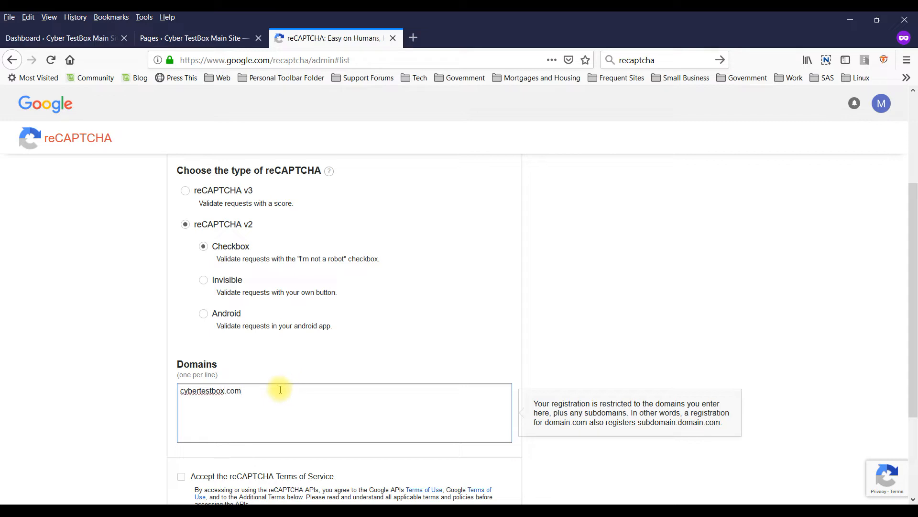
pyautogui.click(181, 351)
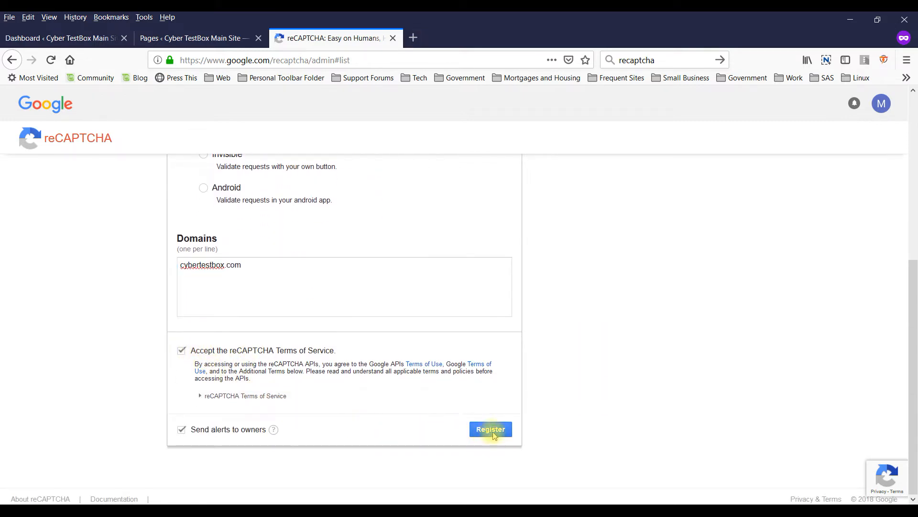
# - Submit the cybertestbox.com registration and scroll down to the generated site and secret keys
pyautogui.click(491, 429)
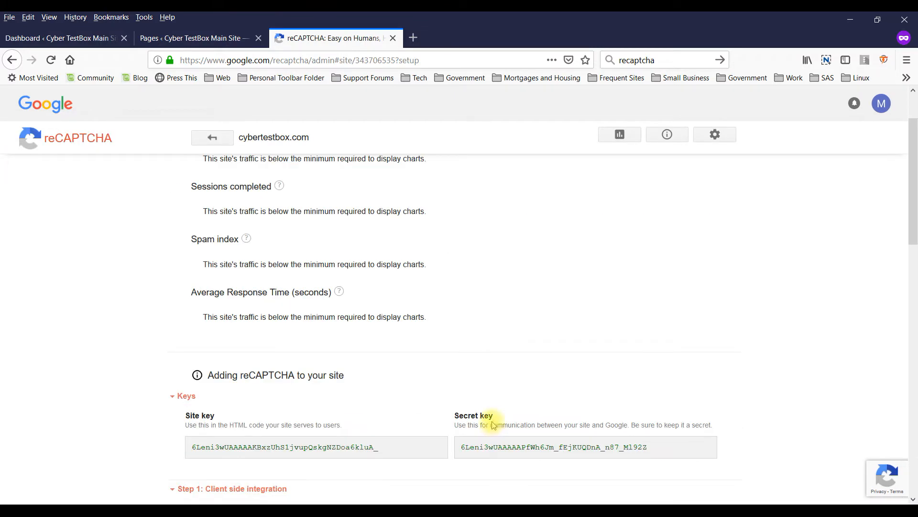
pyautogui.scroll(-3)
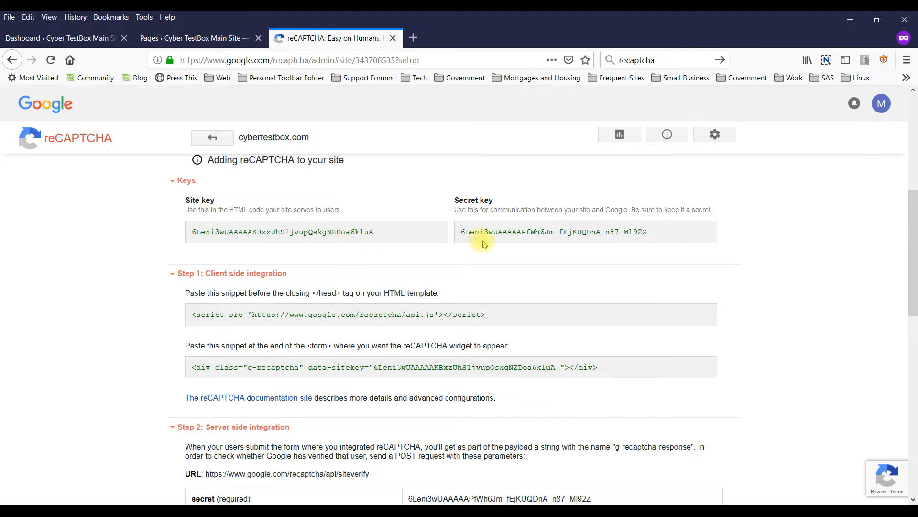
pyautogui.moveTo(405, 229)
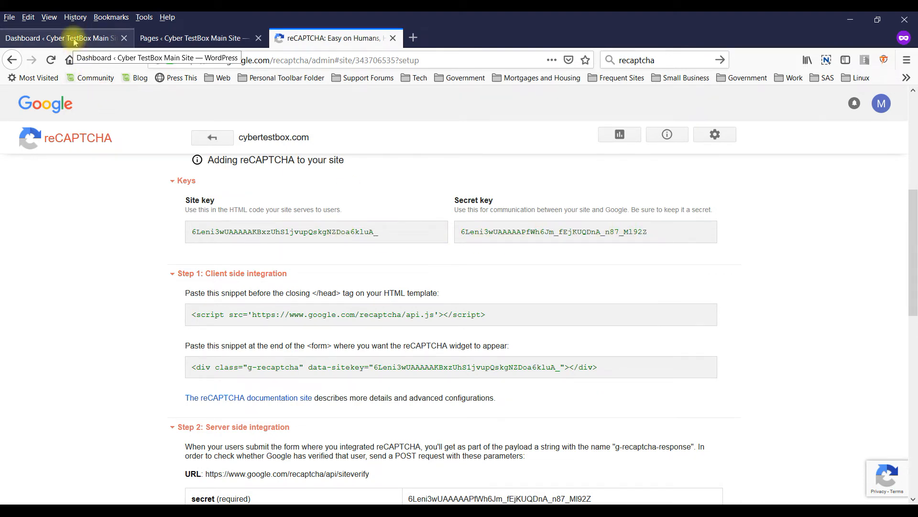
# - Reset Contact Form 7's saved reCAPTCHA keys under Integration and focus the empty Site Key field
pyautogui.click(58, 37)
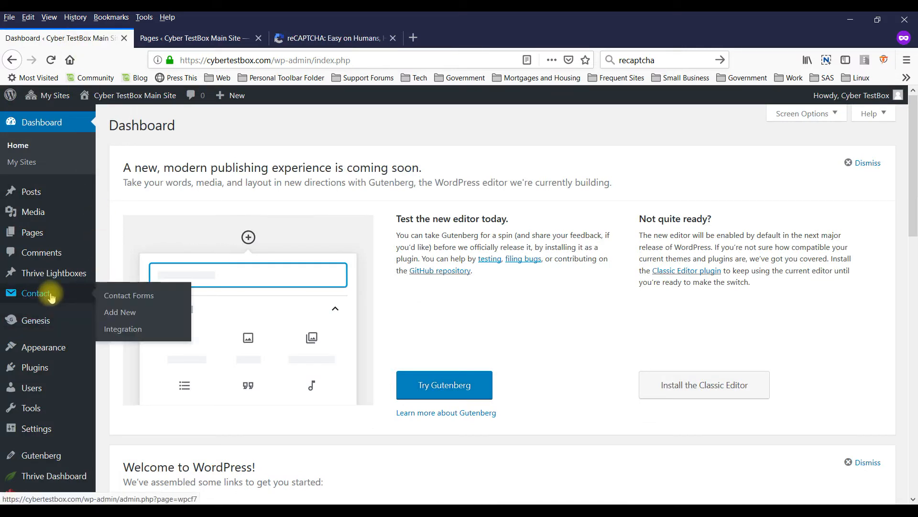
pyautogui.click(128, 294)
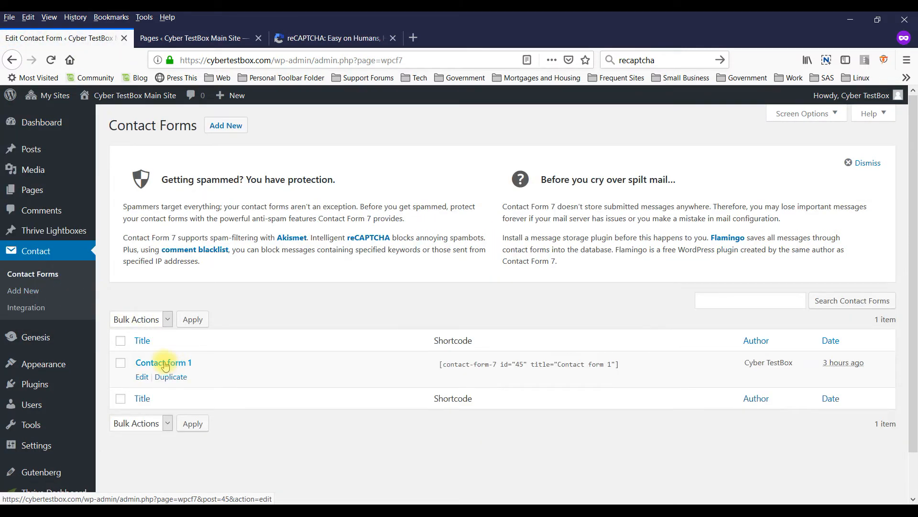
pyautogui.moveTo(26, 307)
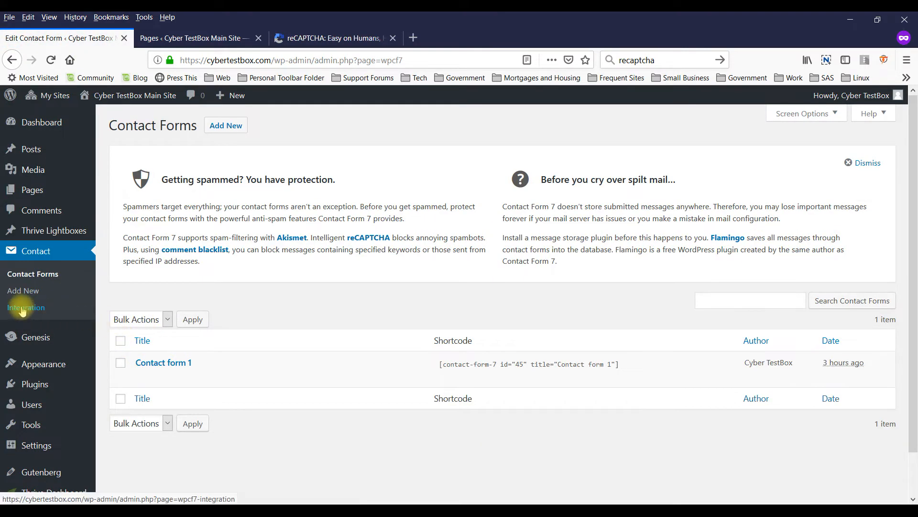
pyautogui.click(26, 307)
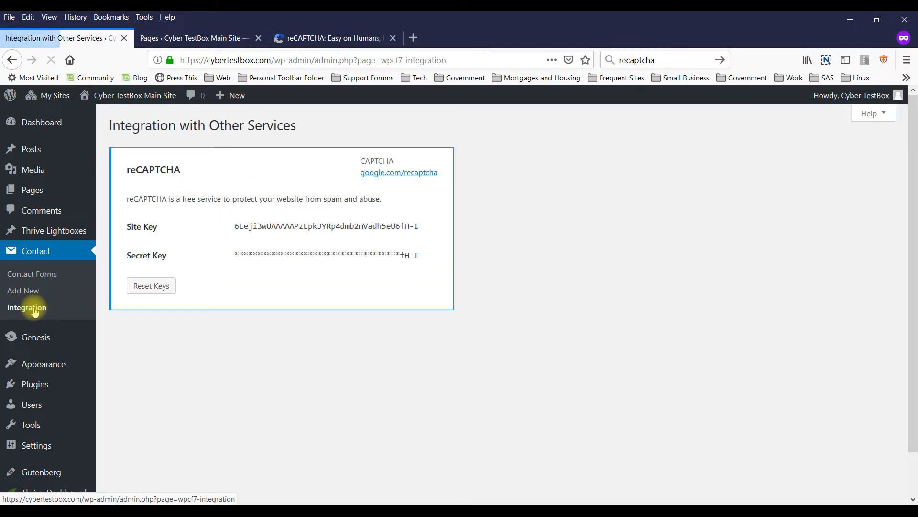
pyautogui.click(151, 285)
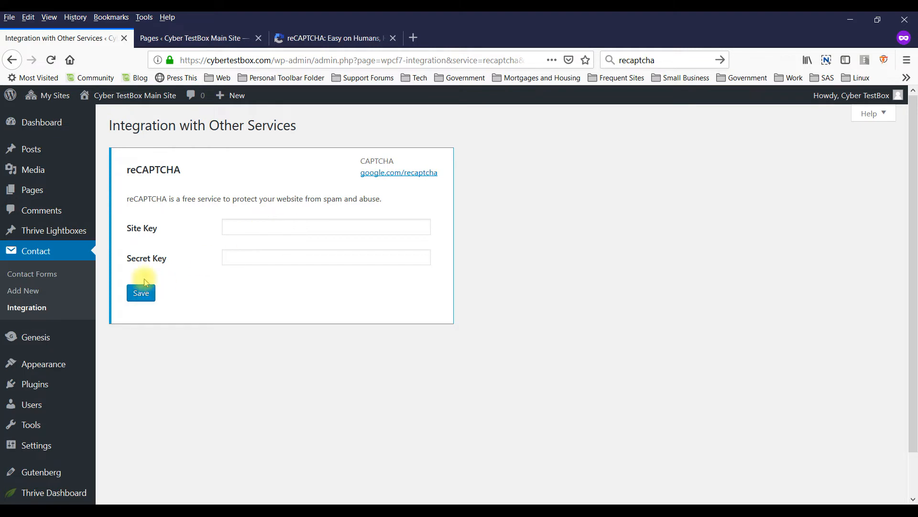
pyautogui.click(326, 226)
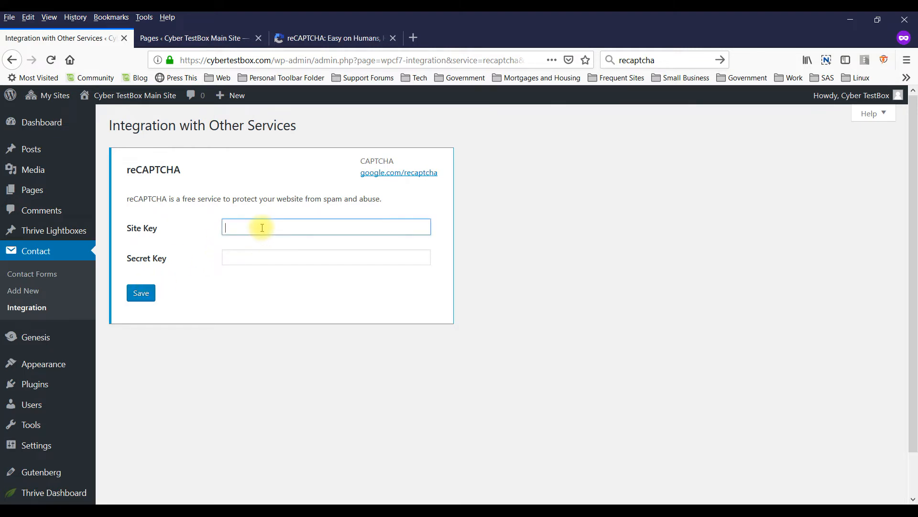
pyautogui.moveTo(164, 258)
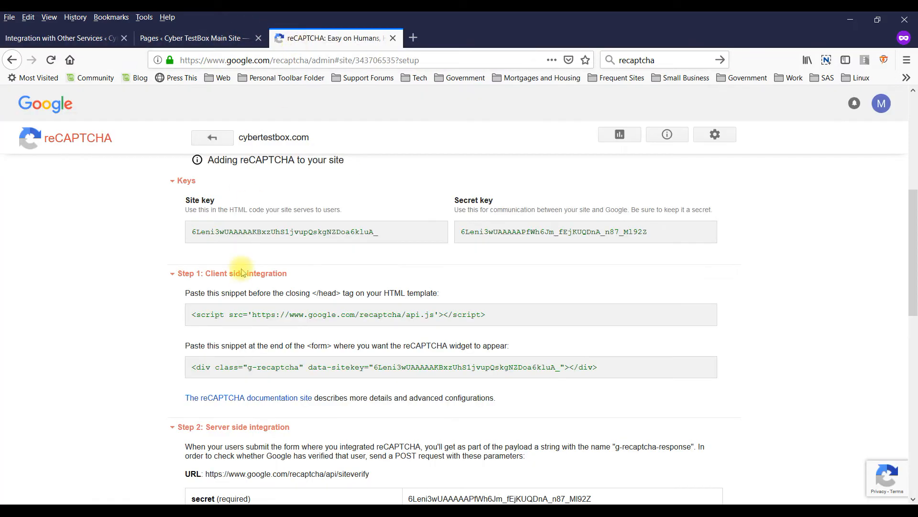
pyautogui.moveTo(279, 231); pyautogui.dragTo(377, 232)
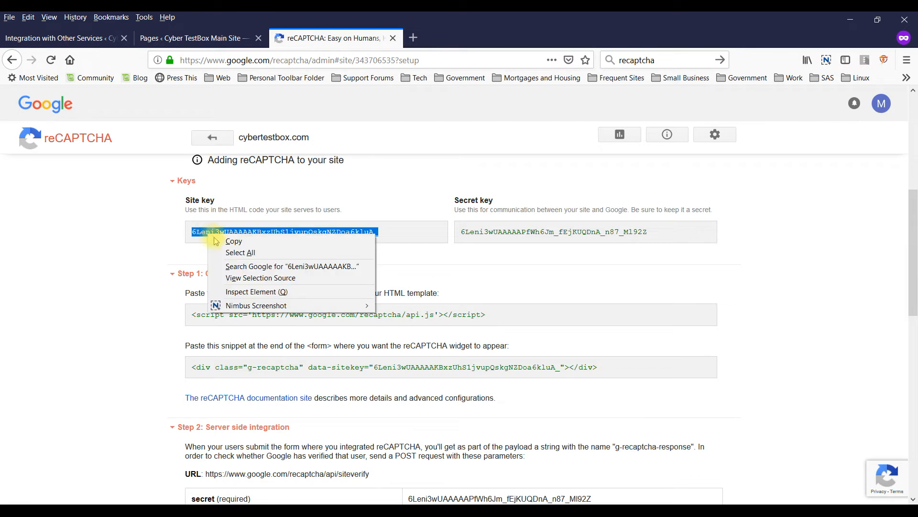
pyautogui.click(58, 38)
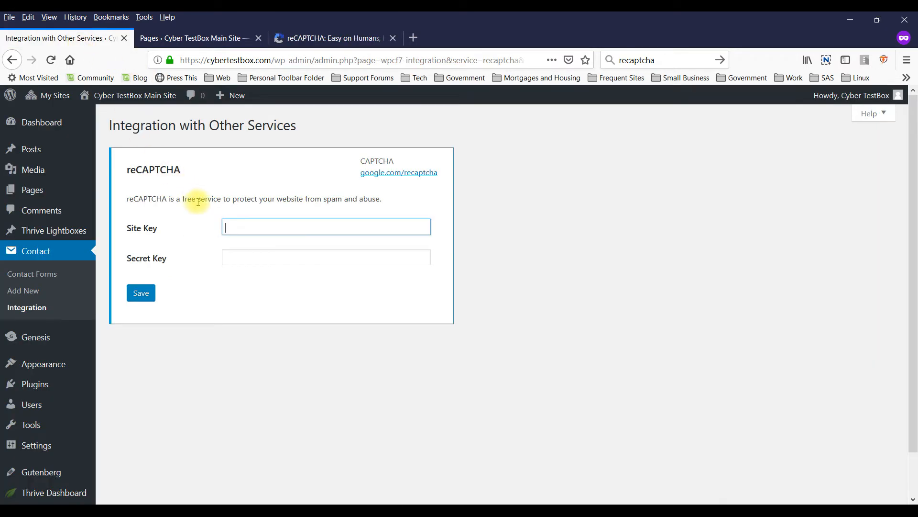
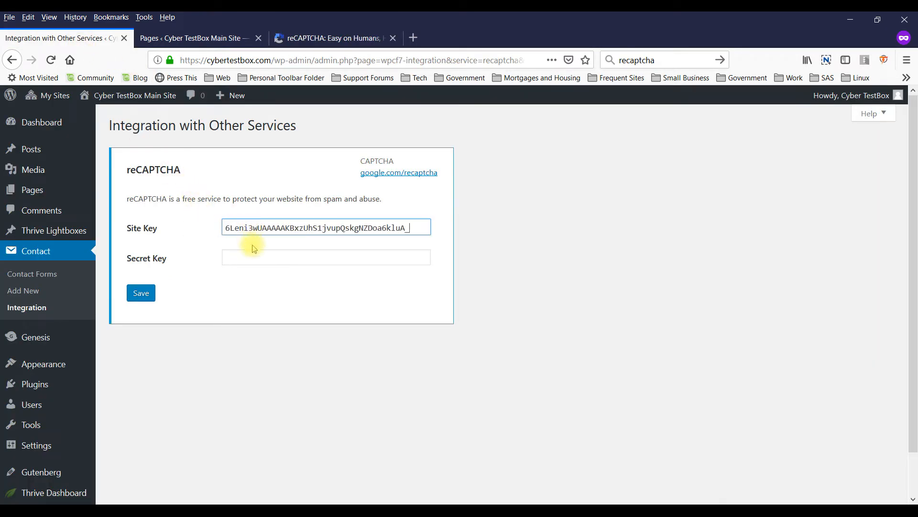
pyautogui.click(328, 37)
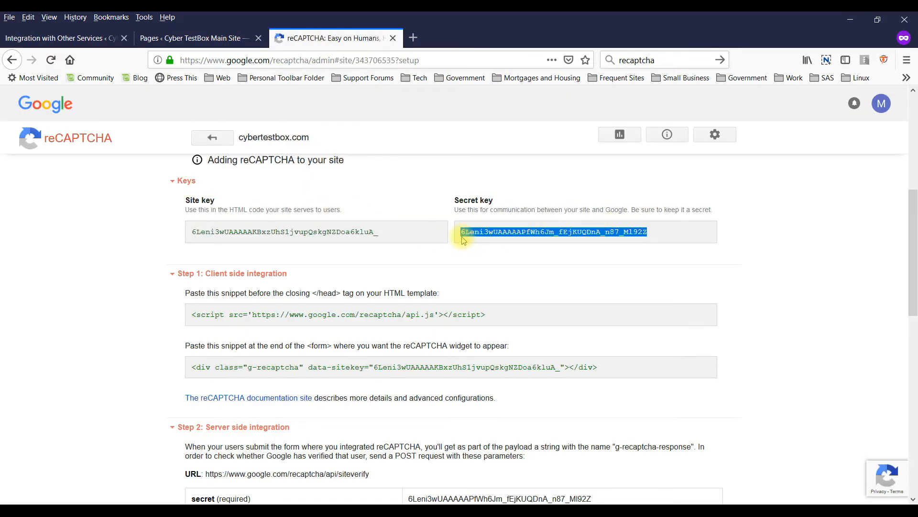
pyautogui.moveTo(274, 122)
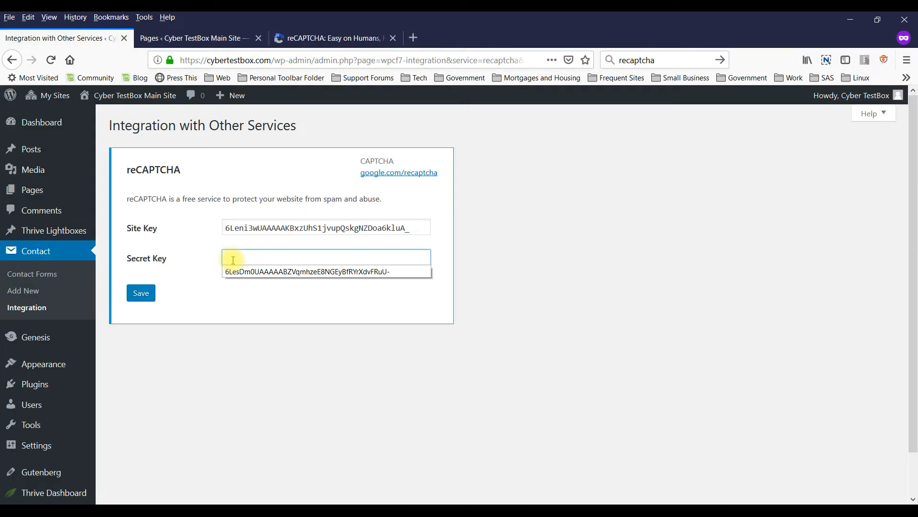
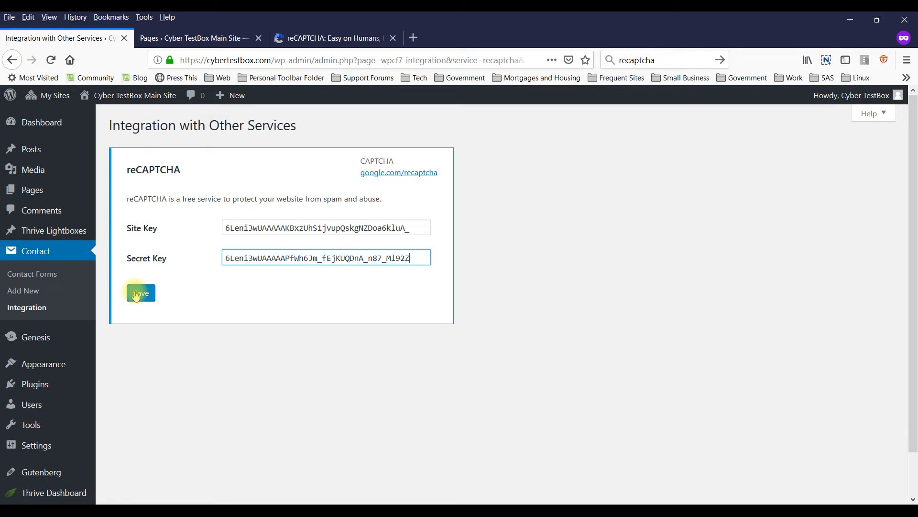
pyautogui.click(140, 293)
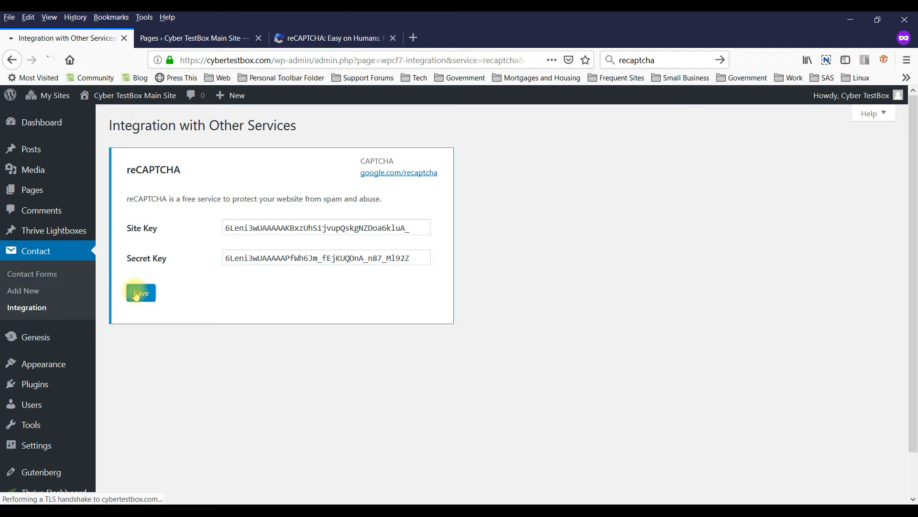
pyautogui.click(141, 293)
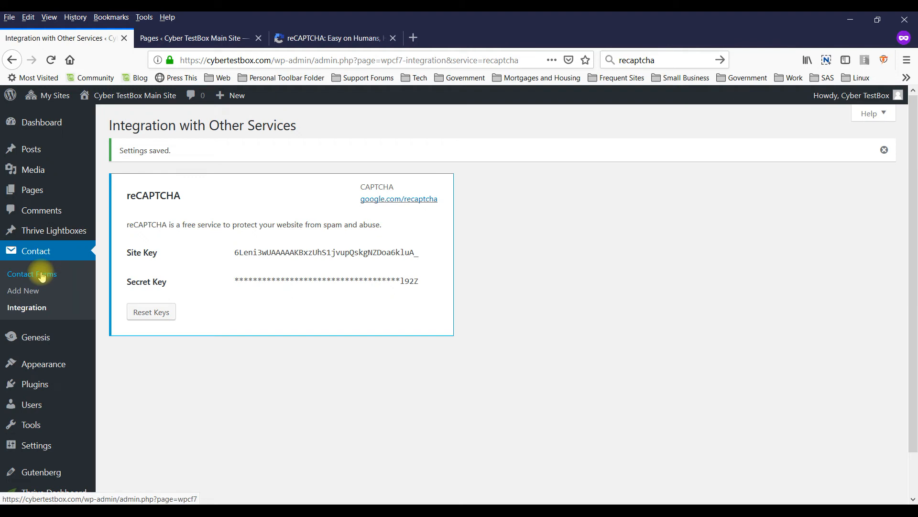
# - Insert a [recaptcha] tag into Contact form 1 with the tag generator and save the form
pyautogui.click(33, 274)
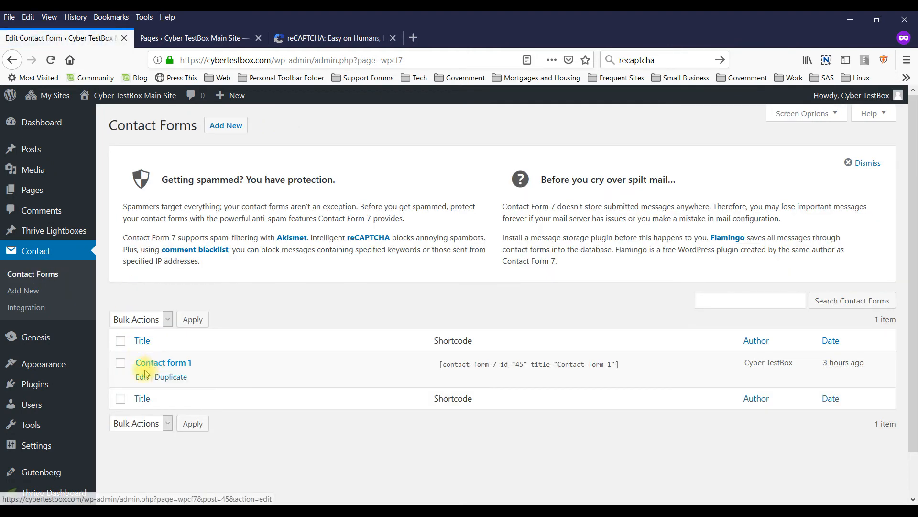
pyautogui.click(163, 362)
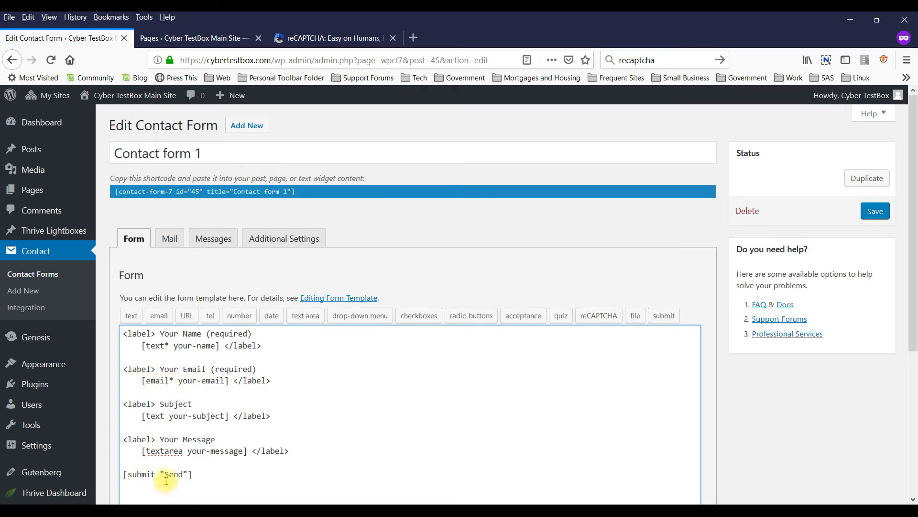
pyautogui.moveTo(290, 368)
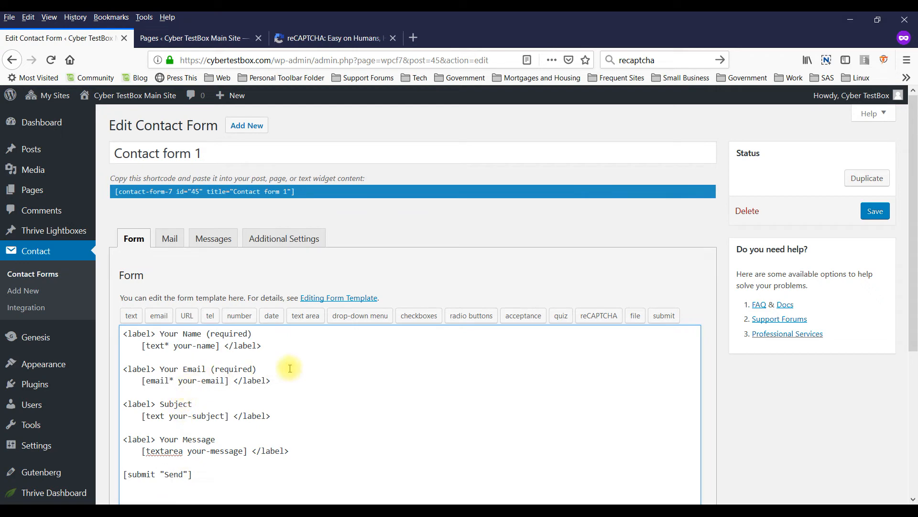
pyautogui.moveTo(598, 315)
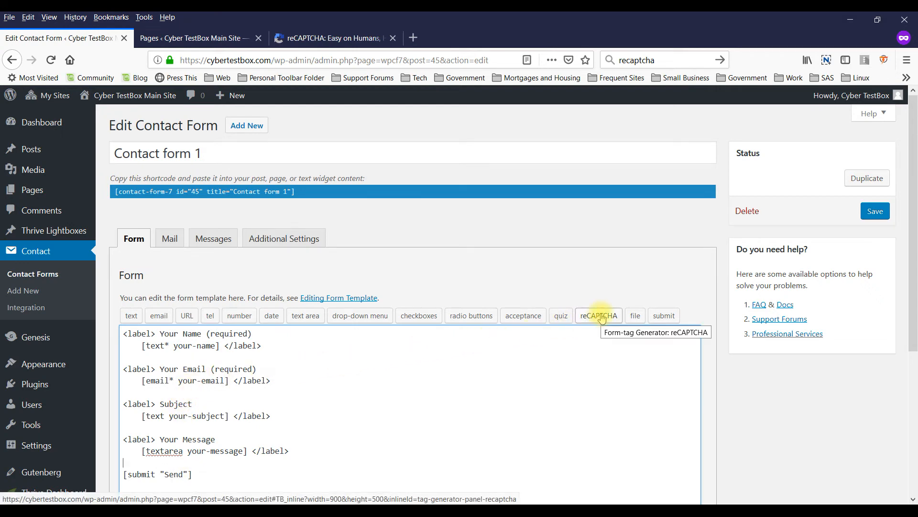
pyautogui.click(598, 315)
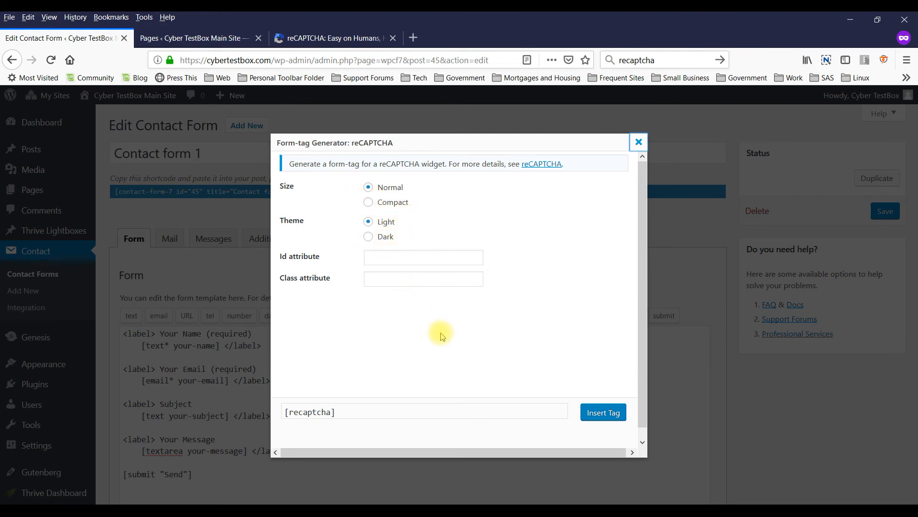
pyautogui.click(603, 412)
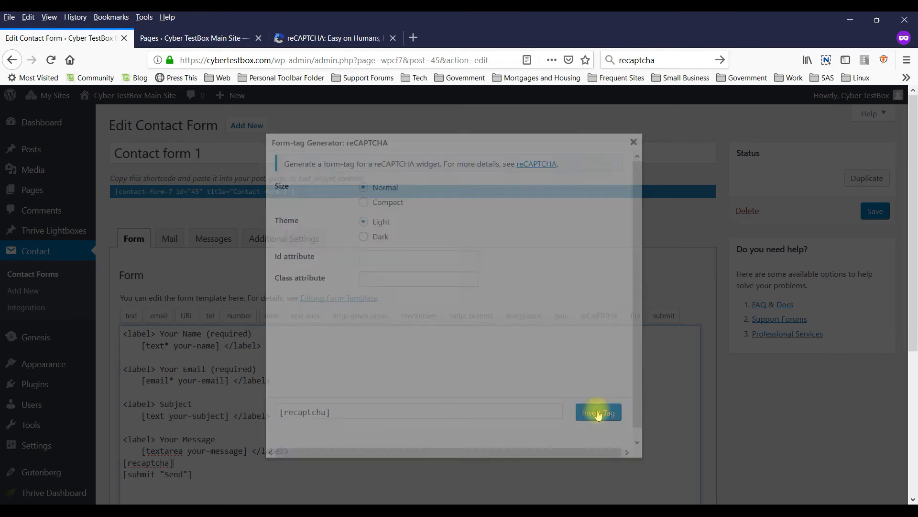
pyautogui.click(597, 412)
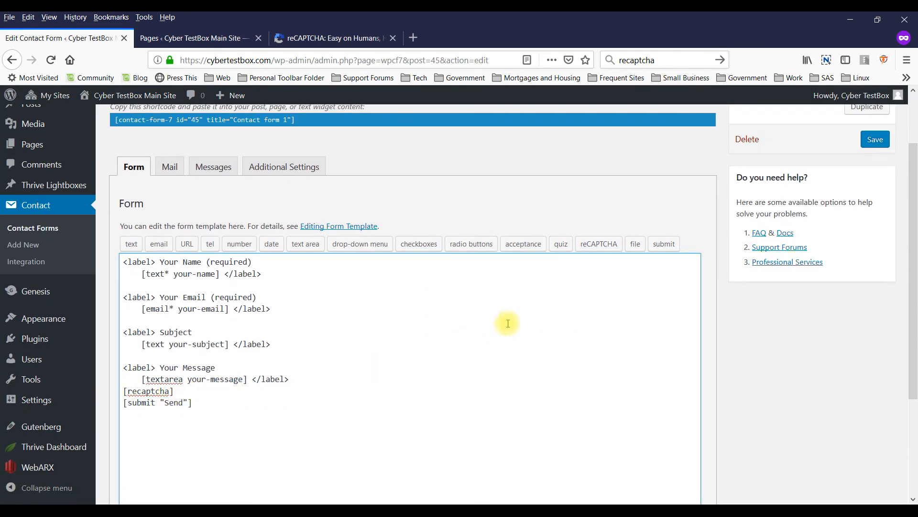
pyautogui.click(874, 138)
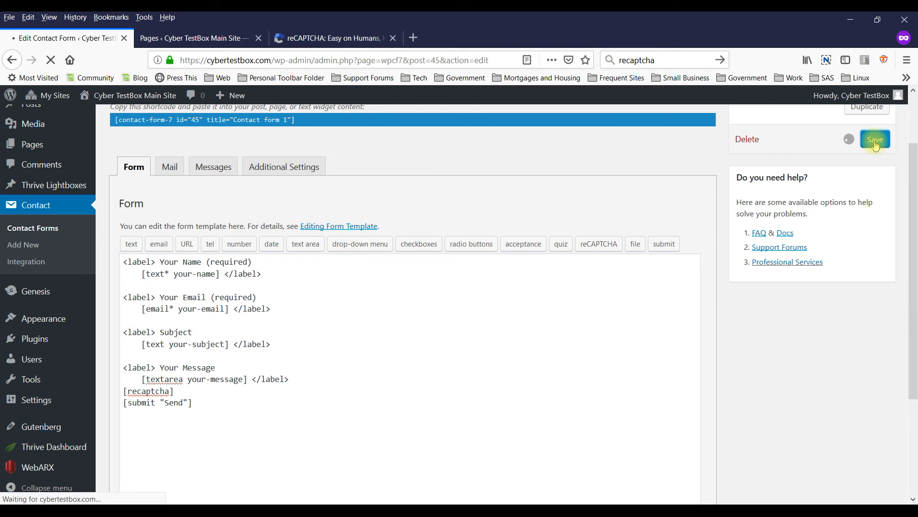
pyautogui.click(874, 139)
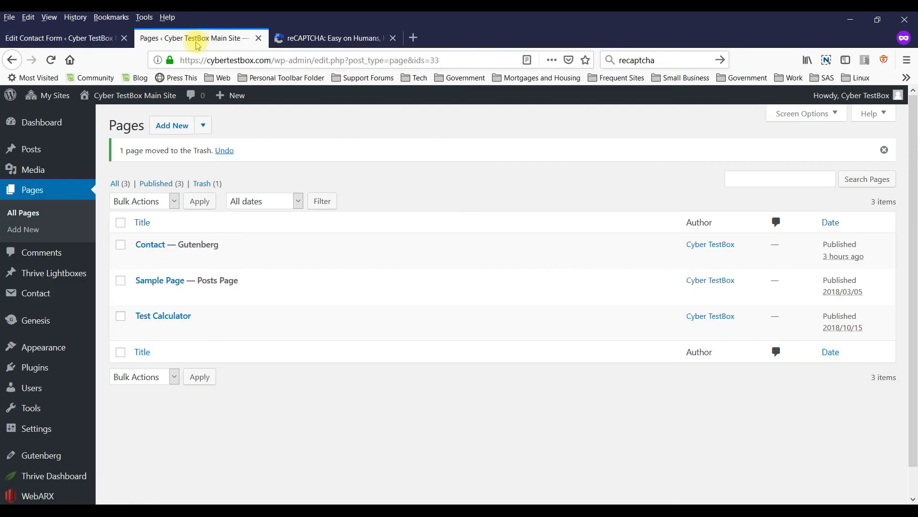
pyautogui.moveTo(176, 244)
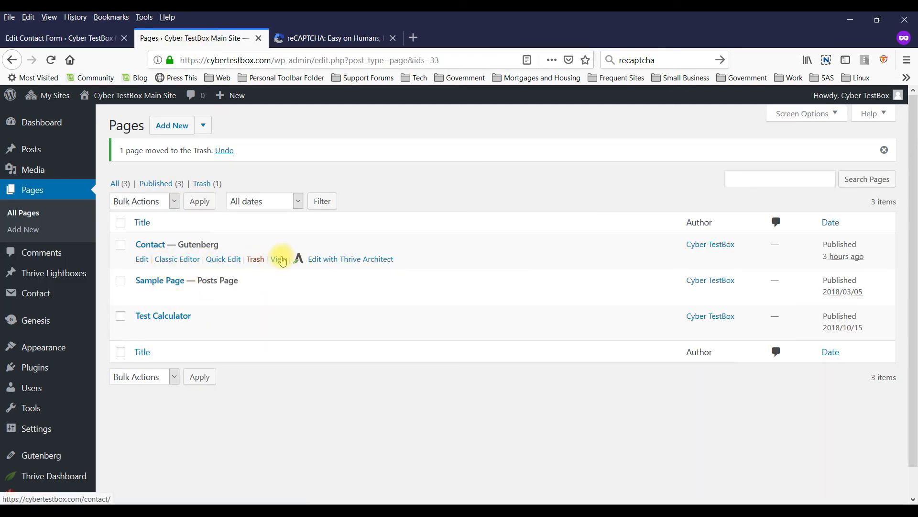
# - View and reload the live Contact page to confirm the 'I'm not a robot' checkbox above Send
pyautogui.click(278, 259)
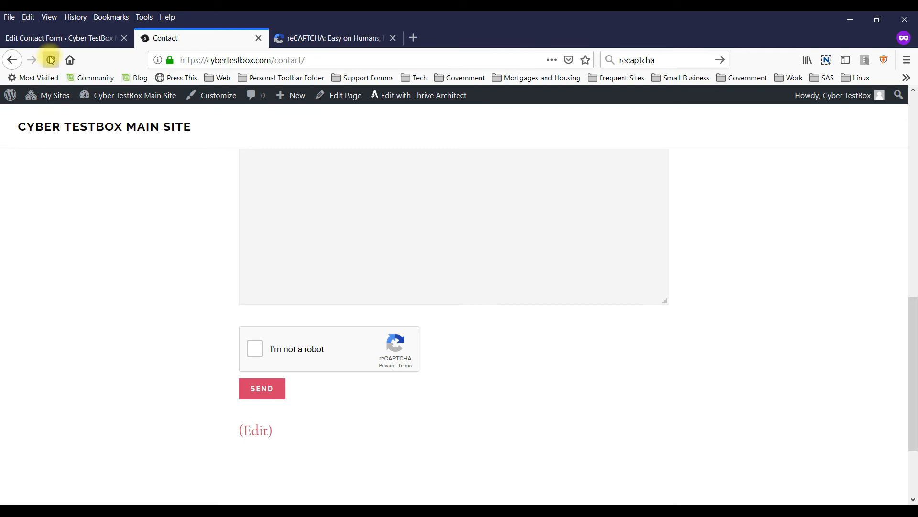
pyautogui.click(49, 60)
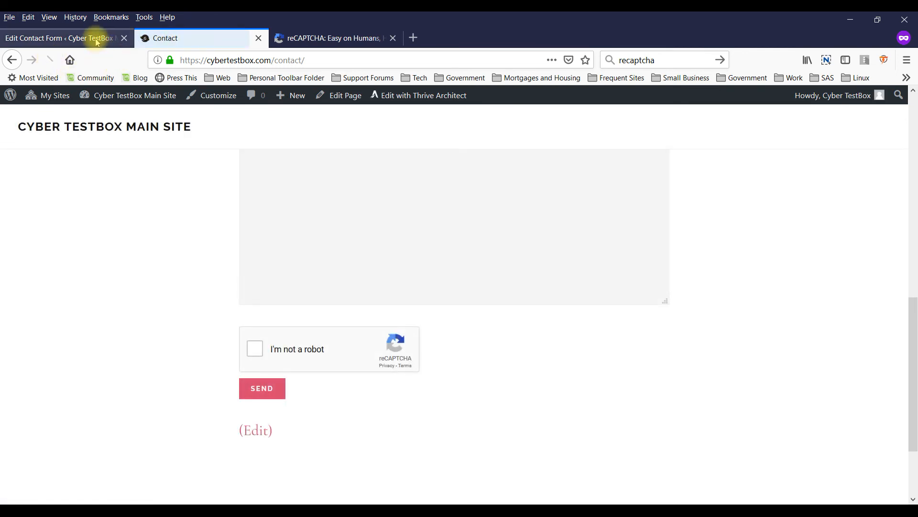
pyautogui.click(56, 38)
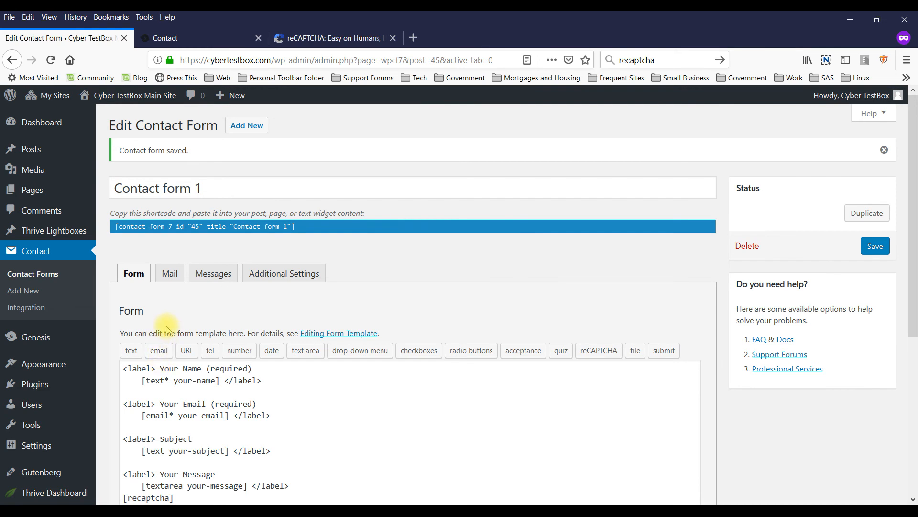
pyautogui.scroll(-3)
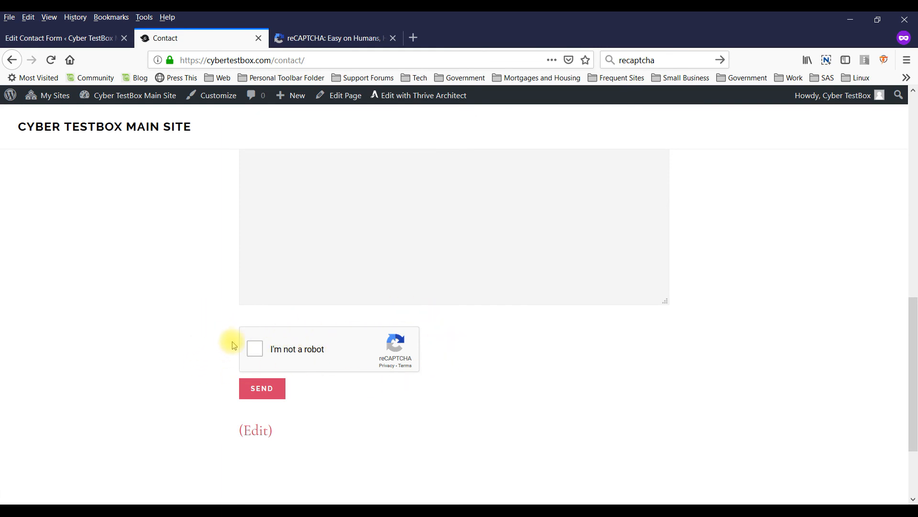
pyautogui.moveTo(331, 364)
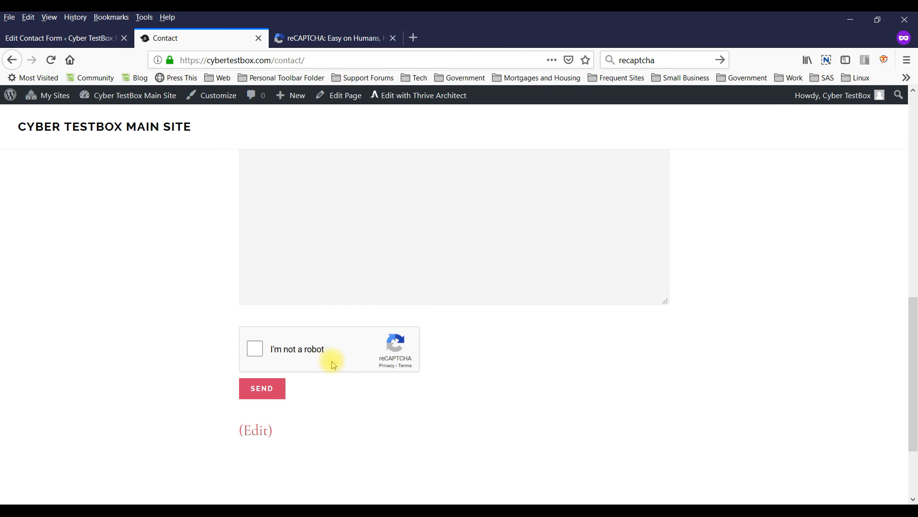
pyautogui.moveTo(351, 373)
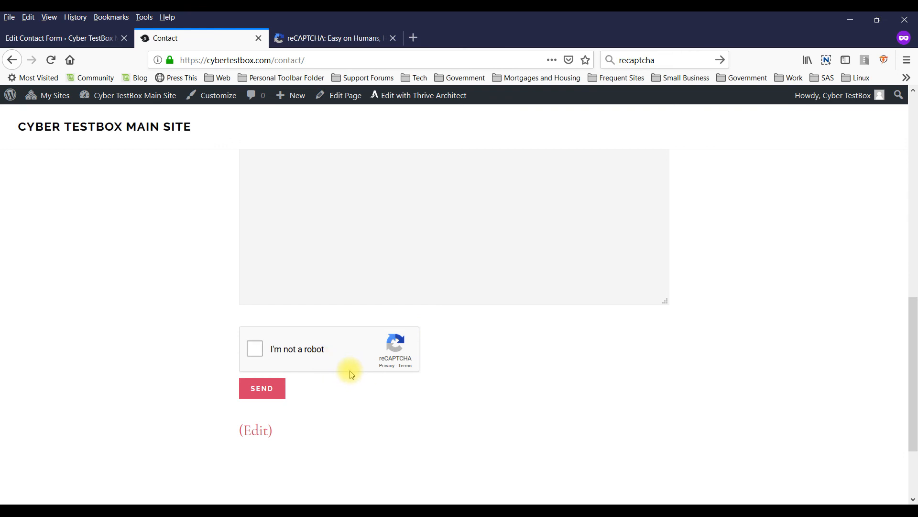
pyautogui.moveTo(355, 374)
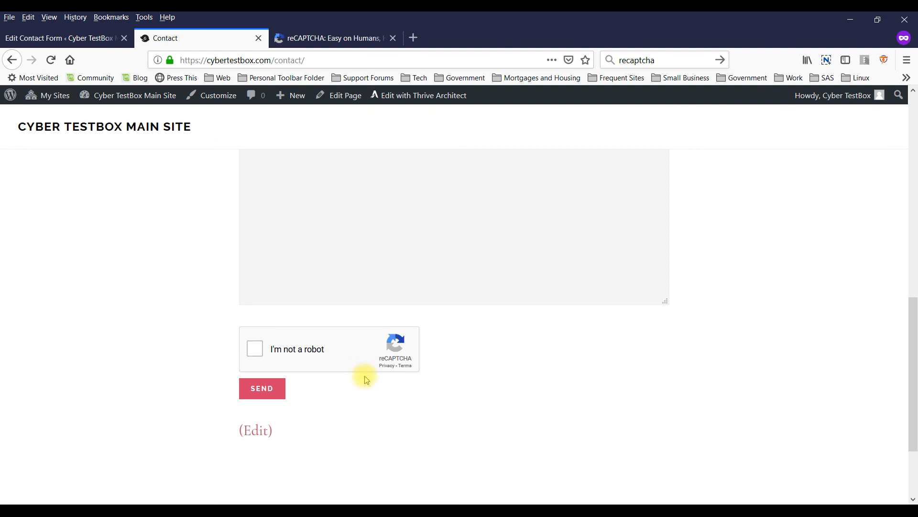
pyautogui.moveTo(525, 404)
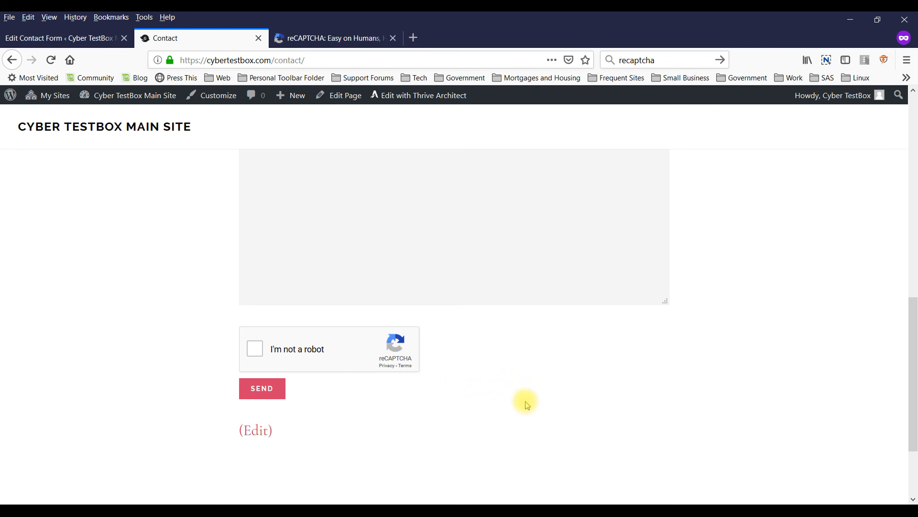